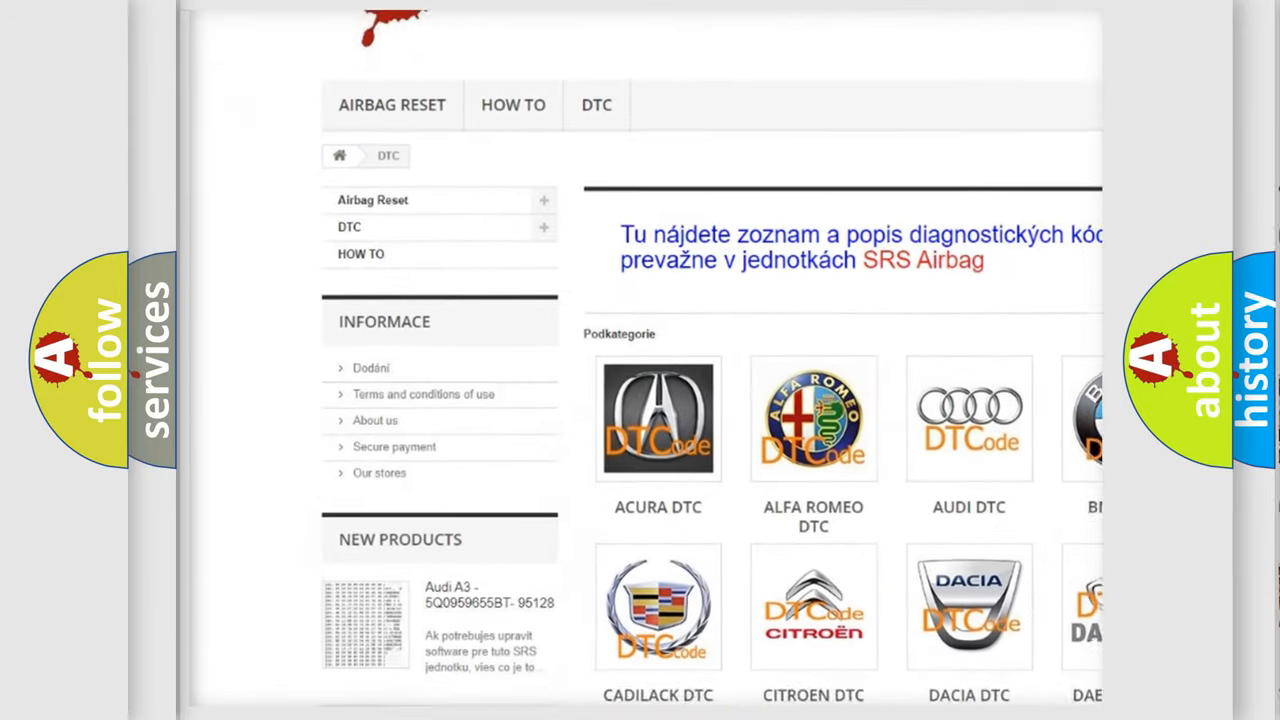
{"action": "scroll", "scroll_direction": "down", "scroll_amount": 3}
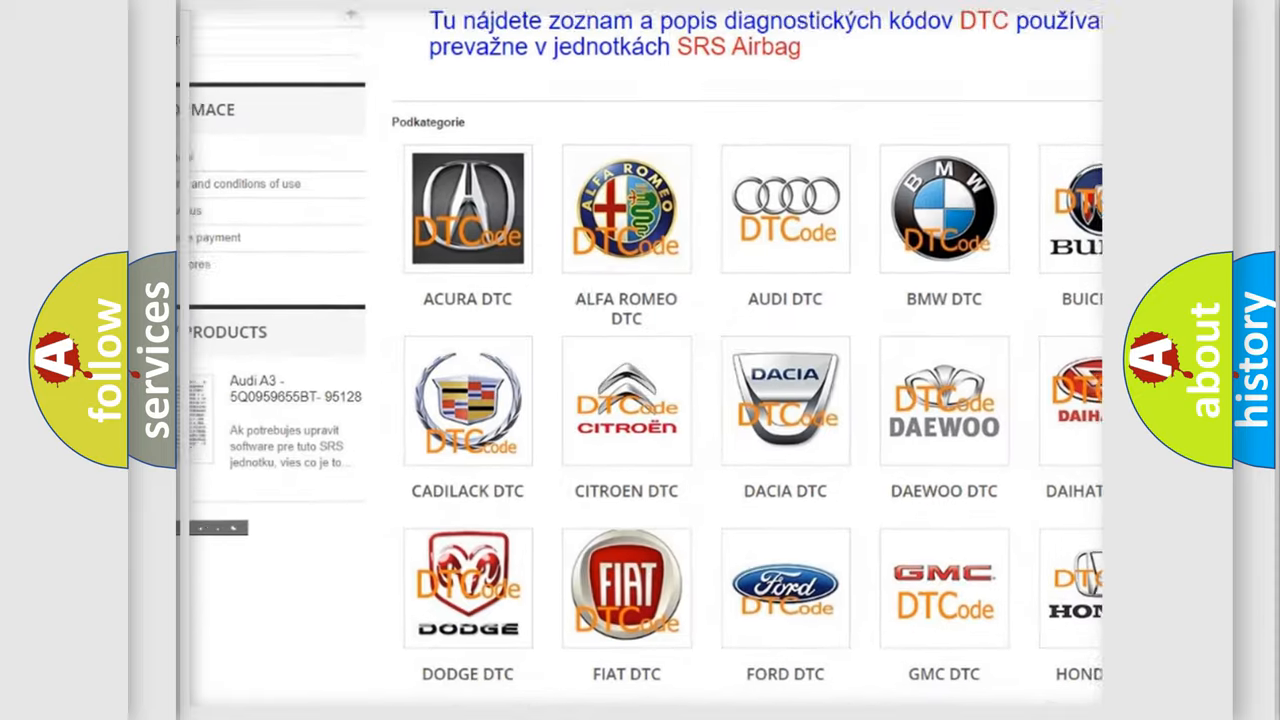
{"action": "scroll", "scroll_direction": "down", "scroll_amount": 3}
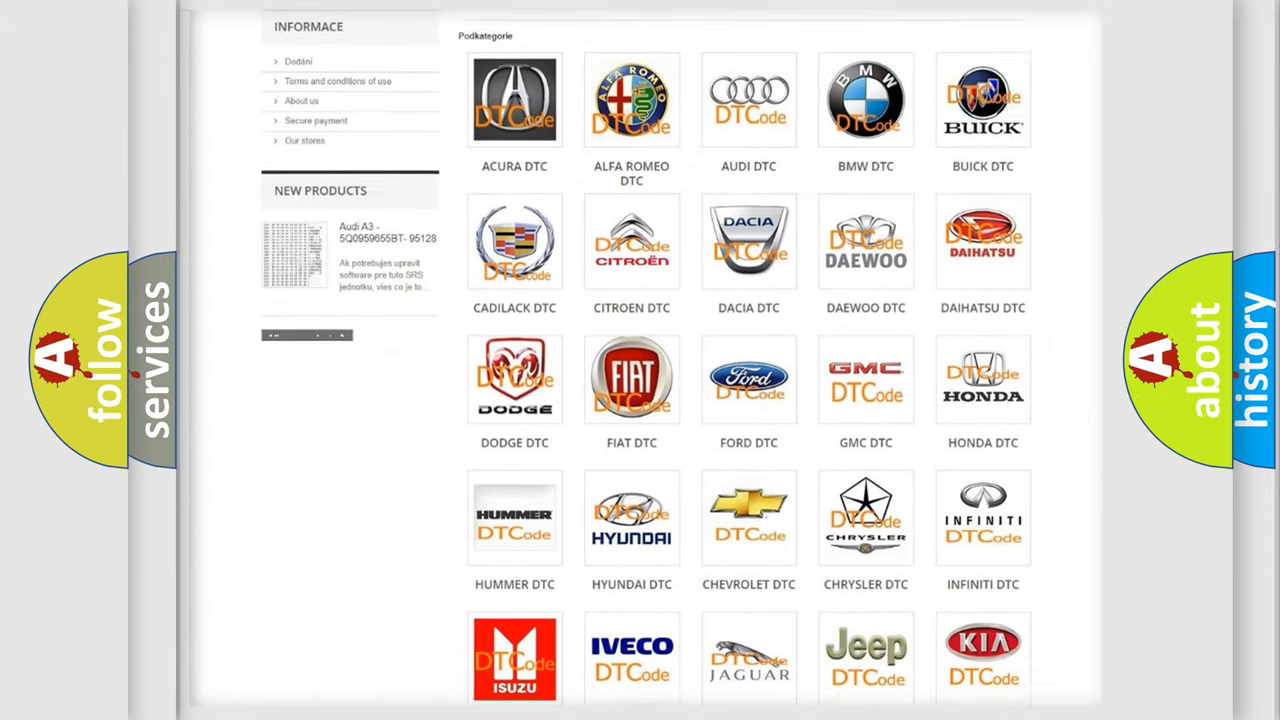